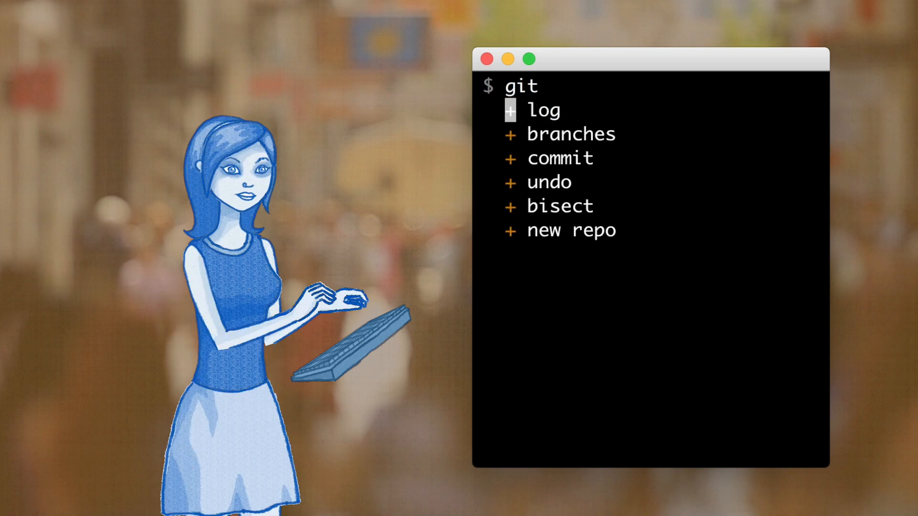
# Open the git menu, expand branches to view switch, merge and rebase, then collapse and clear
pyautogui.click(543, 109)
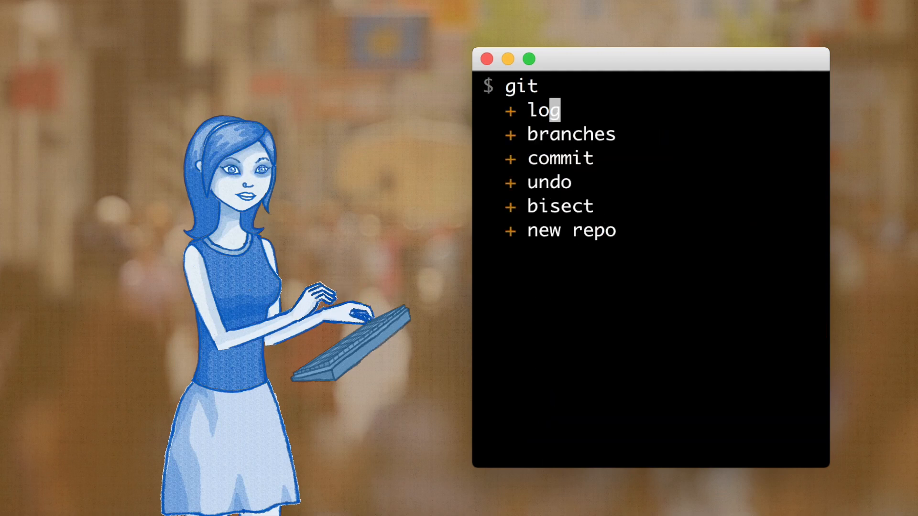
pyautogui.click(571, 133)
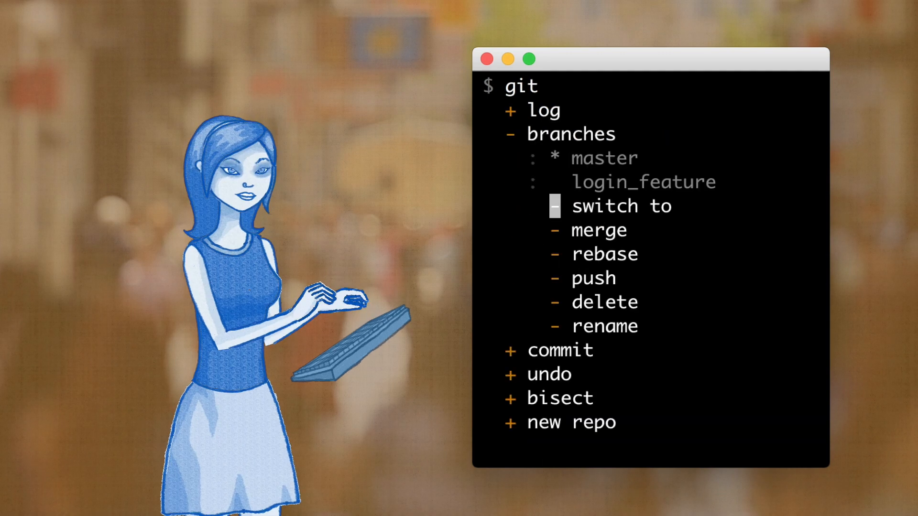
pyautogui.click(621, 206)
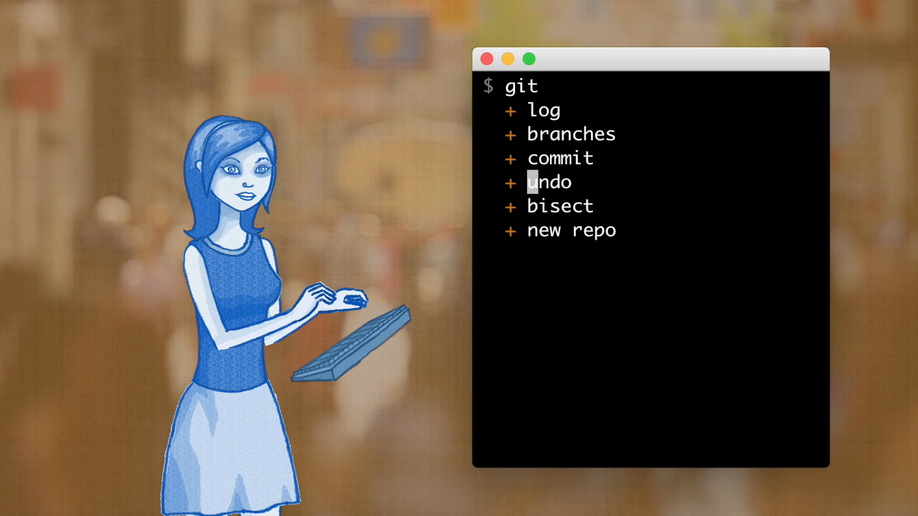
pyautogui.click(550, 182)
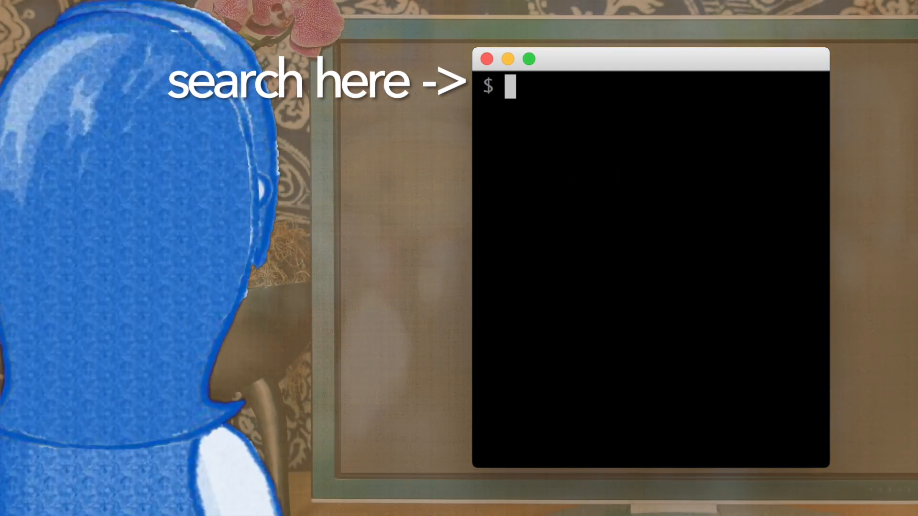
# Dismiss the web search window and search 'disk space' to list matching tasks including df -h
pyautogui.write('processes')
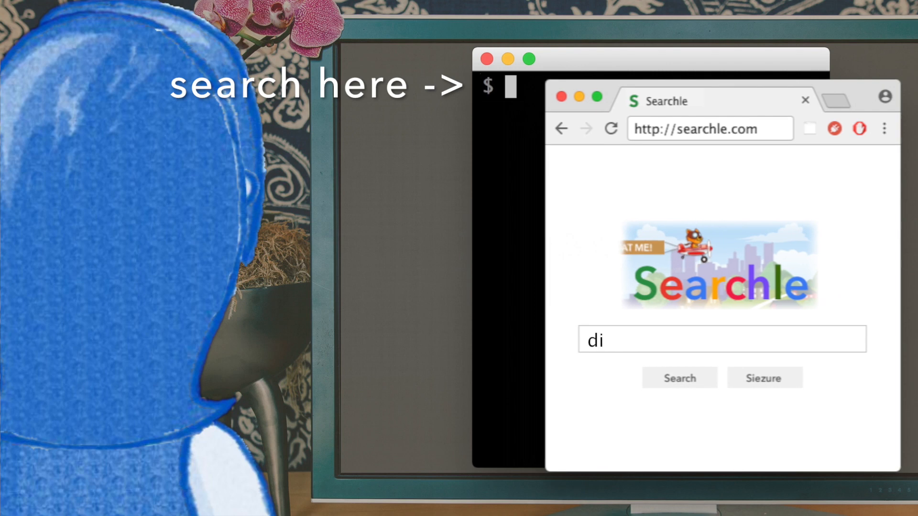
pyautogui.click(678, 378)
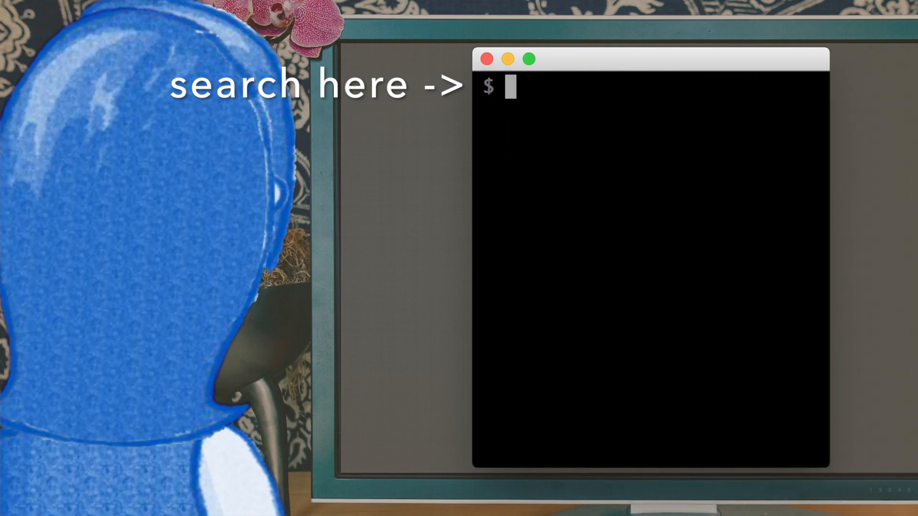
pyautogui.write('disk space')
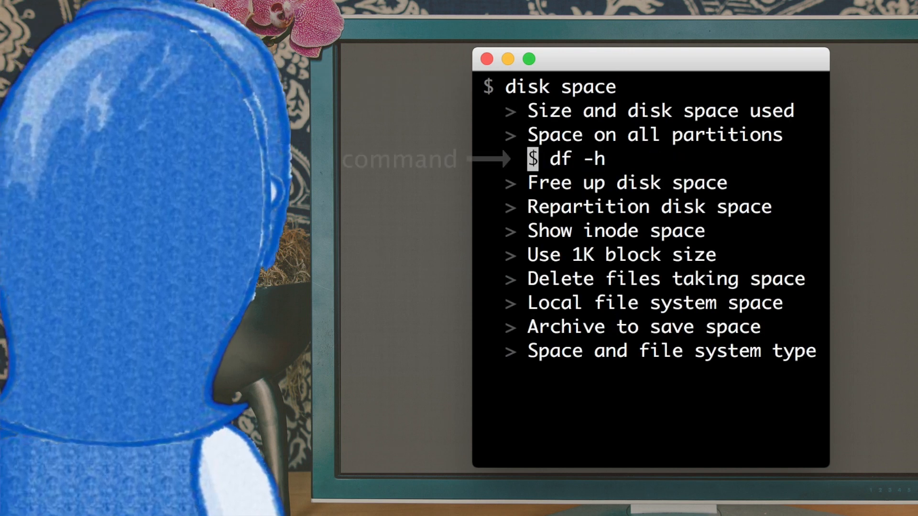
# Run df -h for all-partition disk usage, then enter docker ps at a fresh prompt
pyautogui.press('Return')
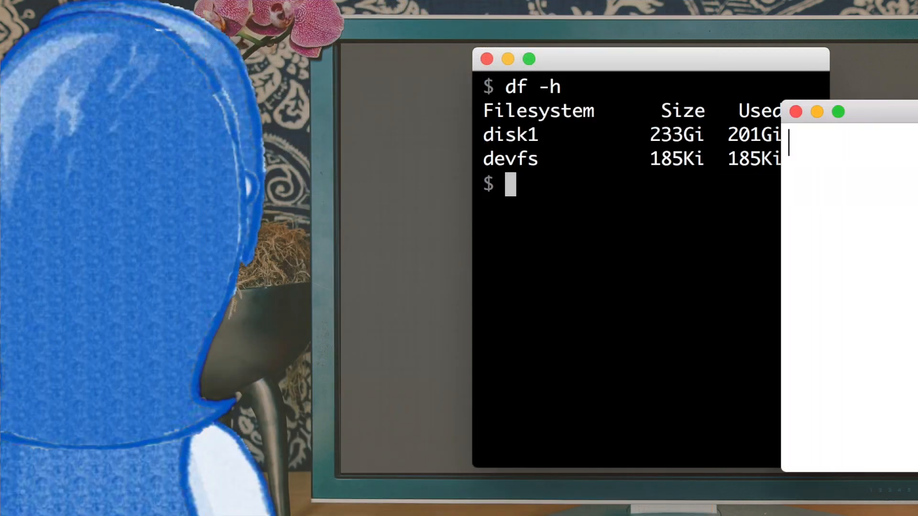
pyautogui.write('Space on all')
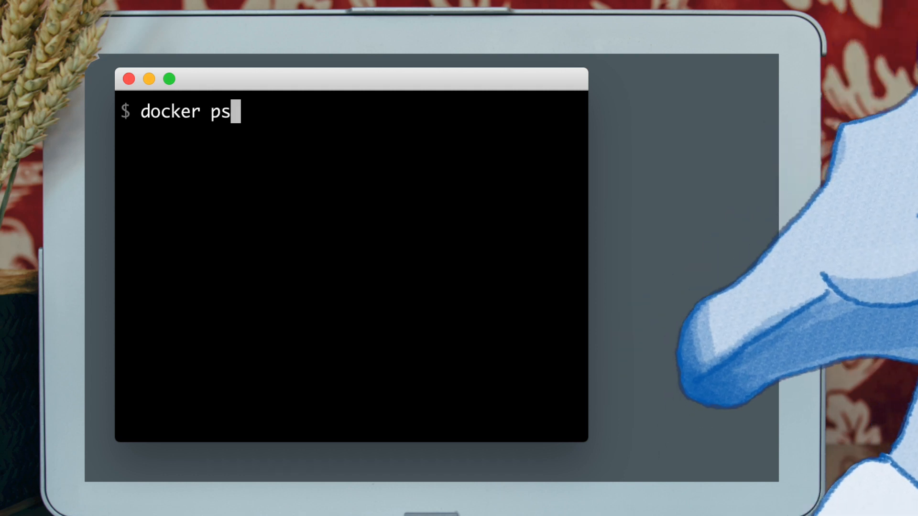
# Bring up the bitcoin menu with buy, sell, wallet and mine, then clear the prompt
pyautogui.write('twilio')
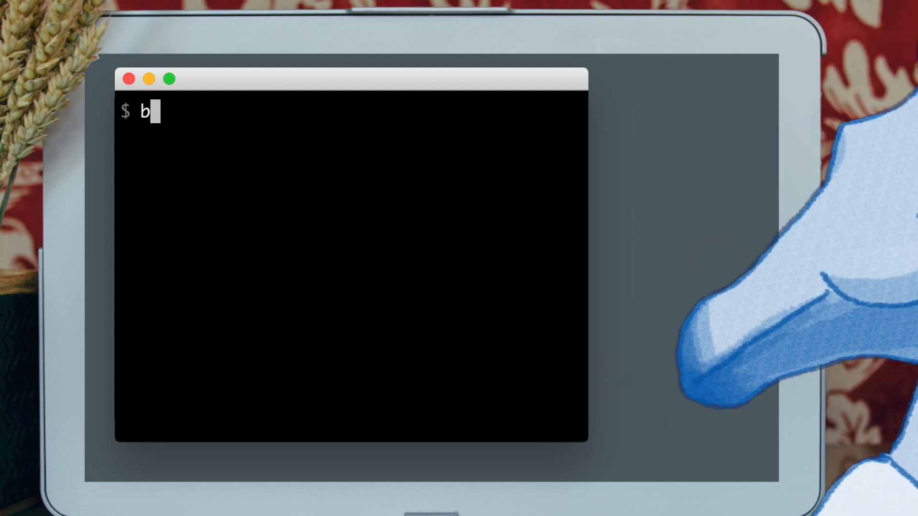
pyautogui.write('itcoin')
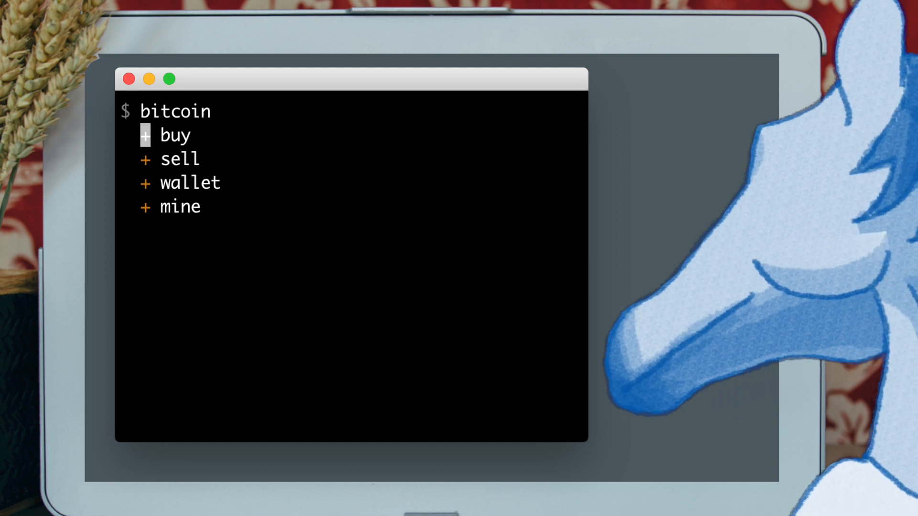
pyautogui.write('g')
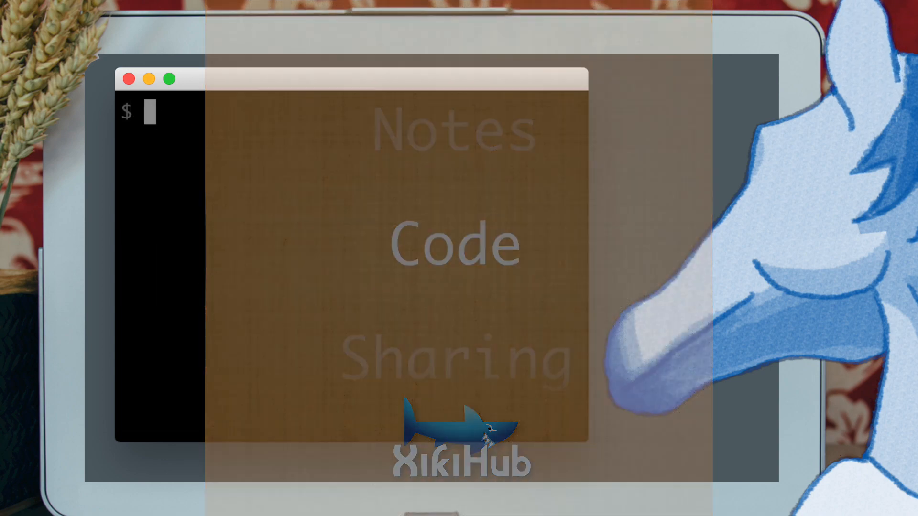
# Print the working directory with pwd and enter 'react list' at a new prompt
pyautogui.write('pwd')
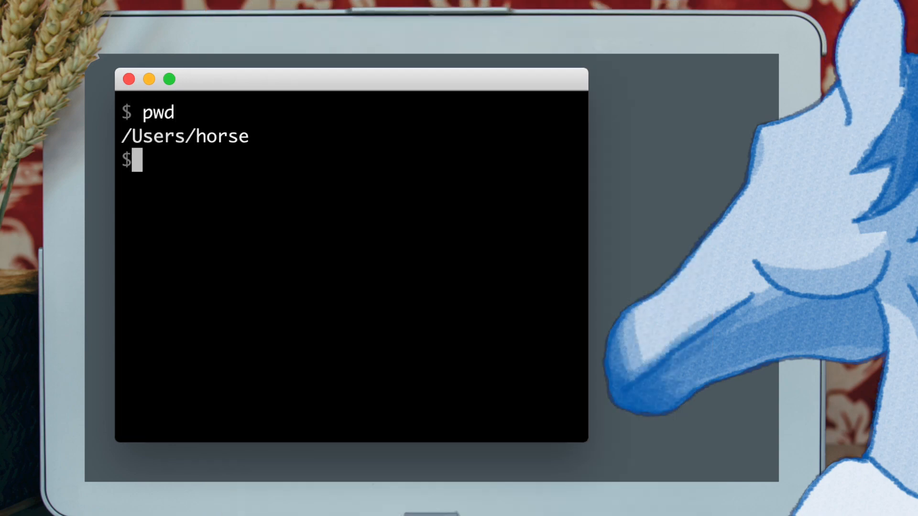
pyautogui.write('14 * 12')
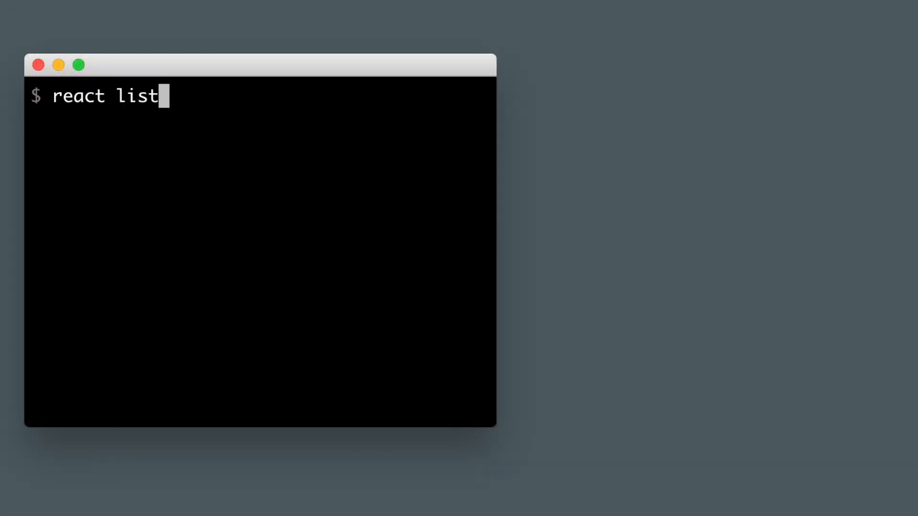
# Expand react list, add 4 to the list array to re-render it, then enter xsh
pyautogui.press('enter')
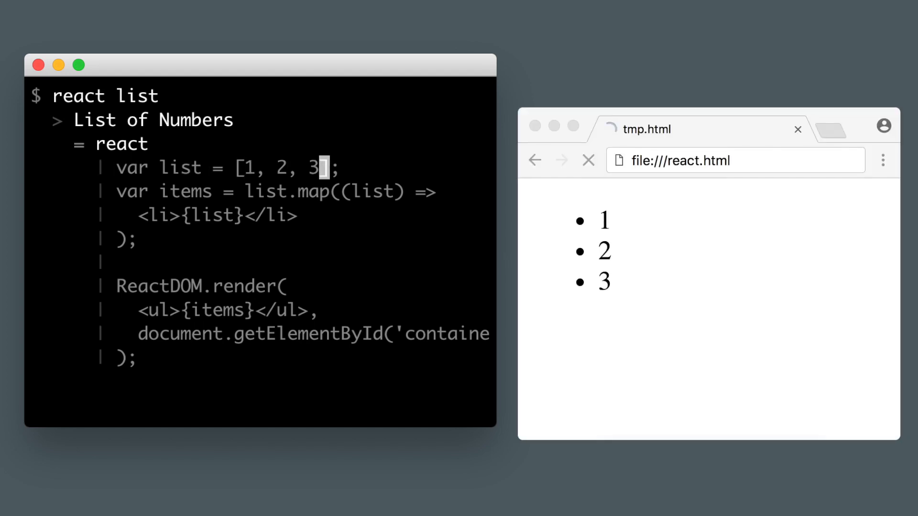
pyautogui.write(', 4')
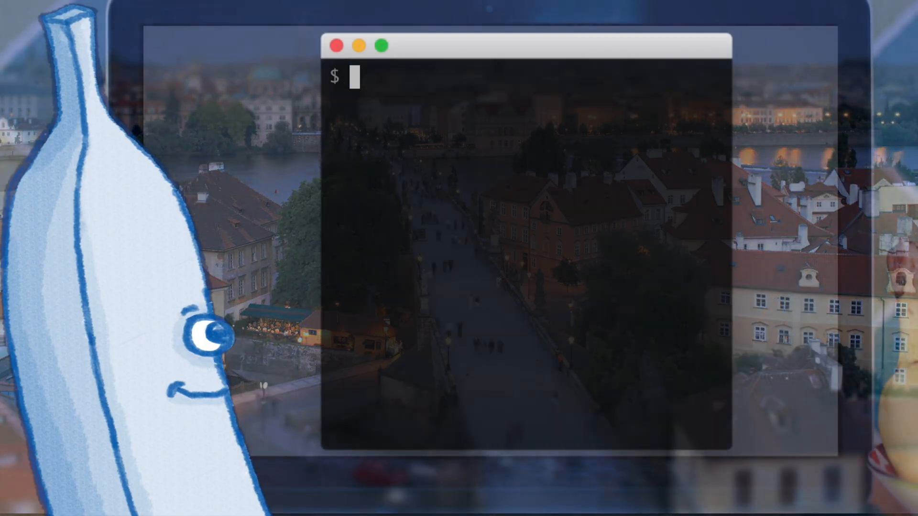
pyautogui.write('xs')
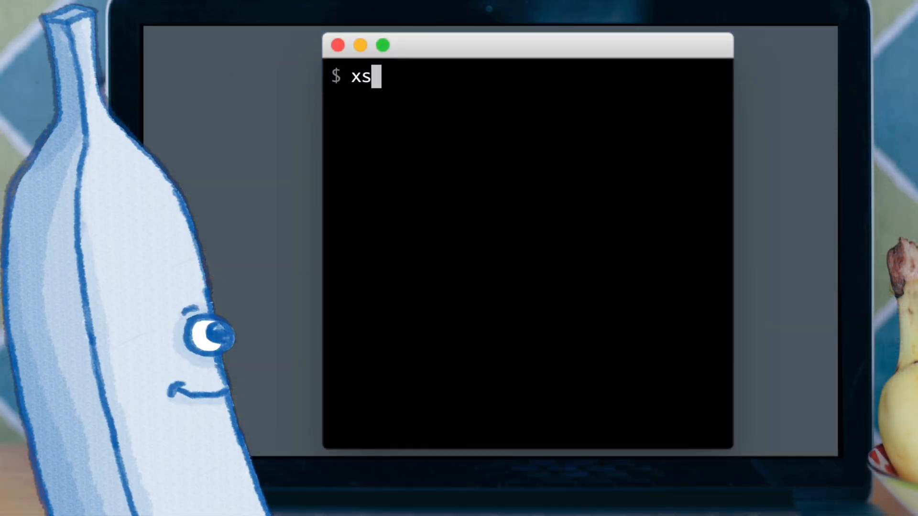
pyautogui.write('h')
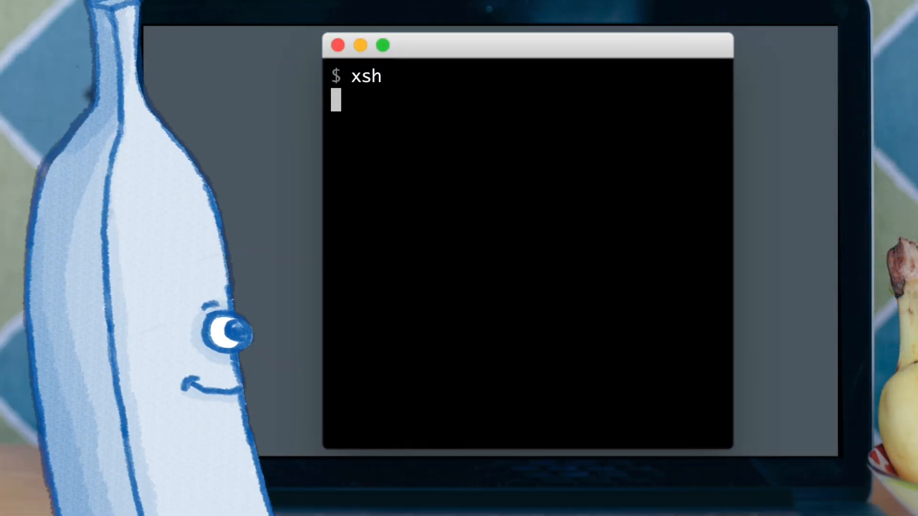